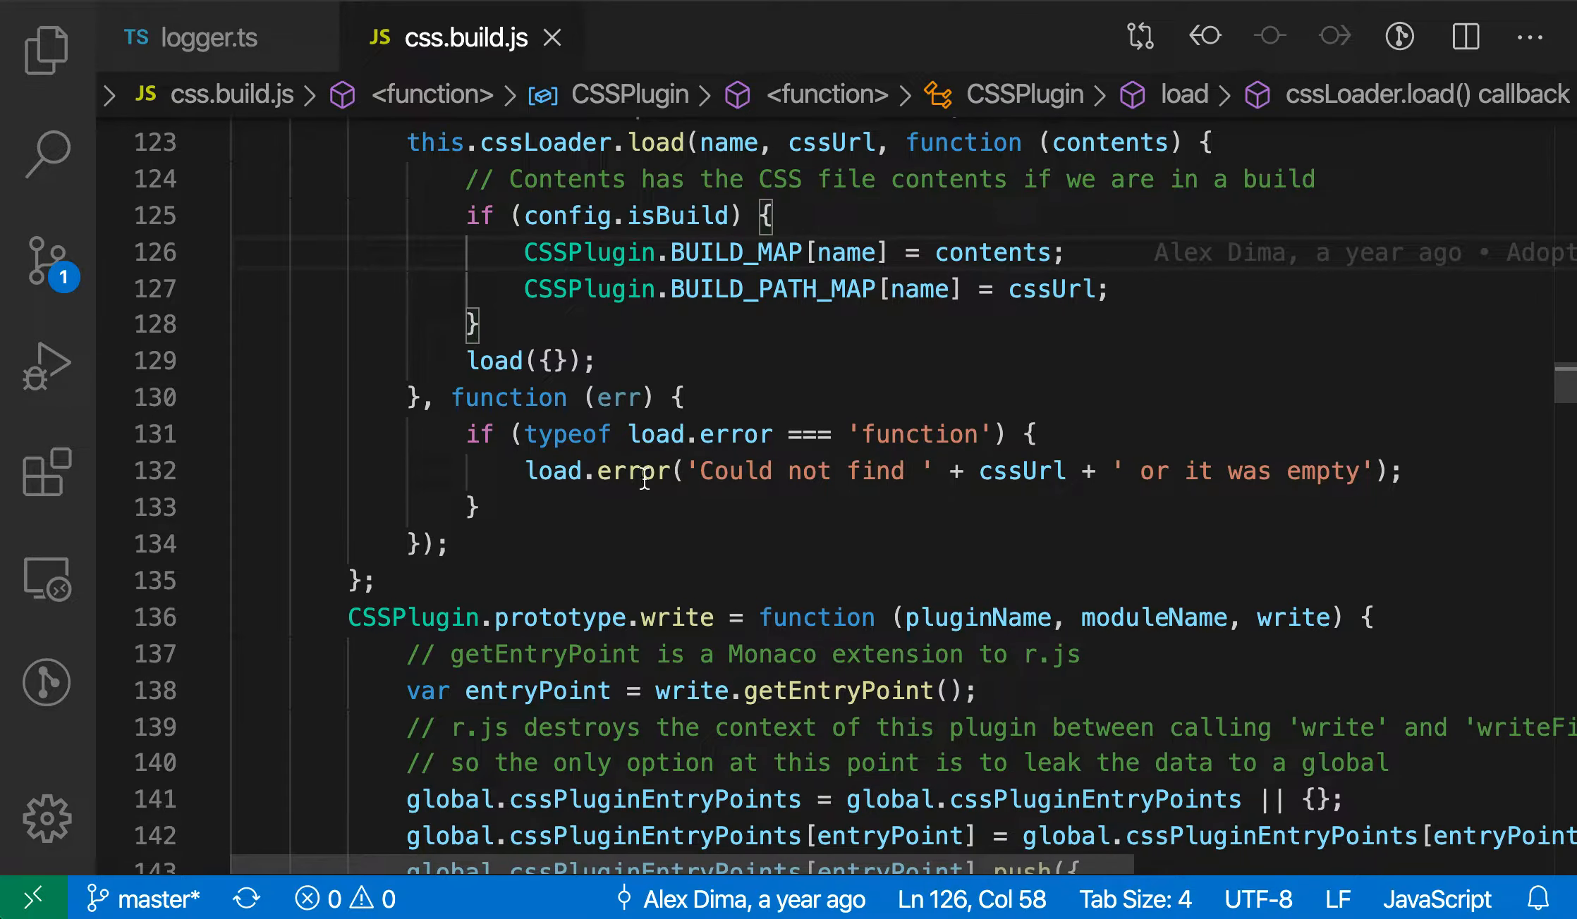
pyautogui.moveTo(694, 498)
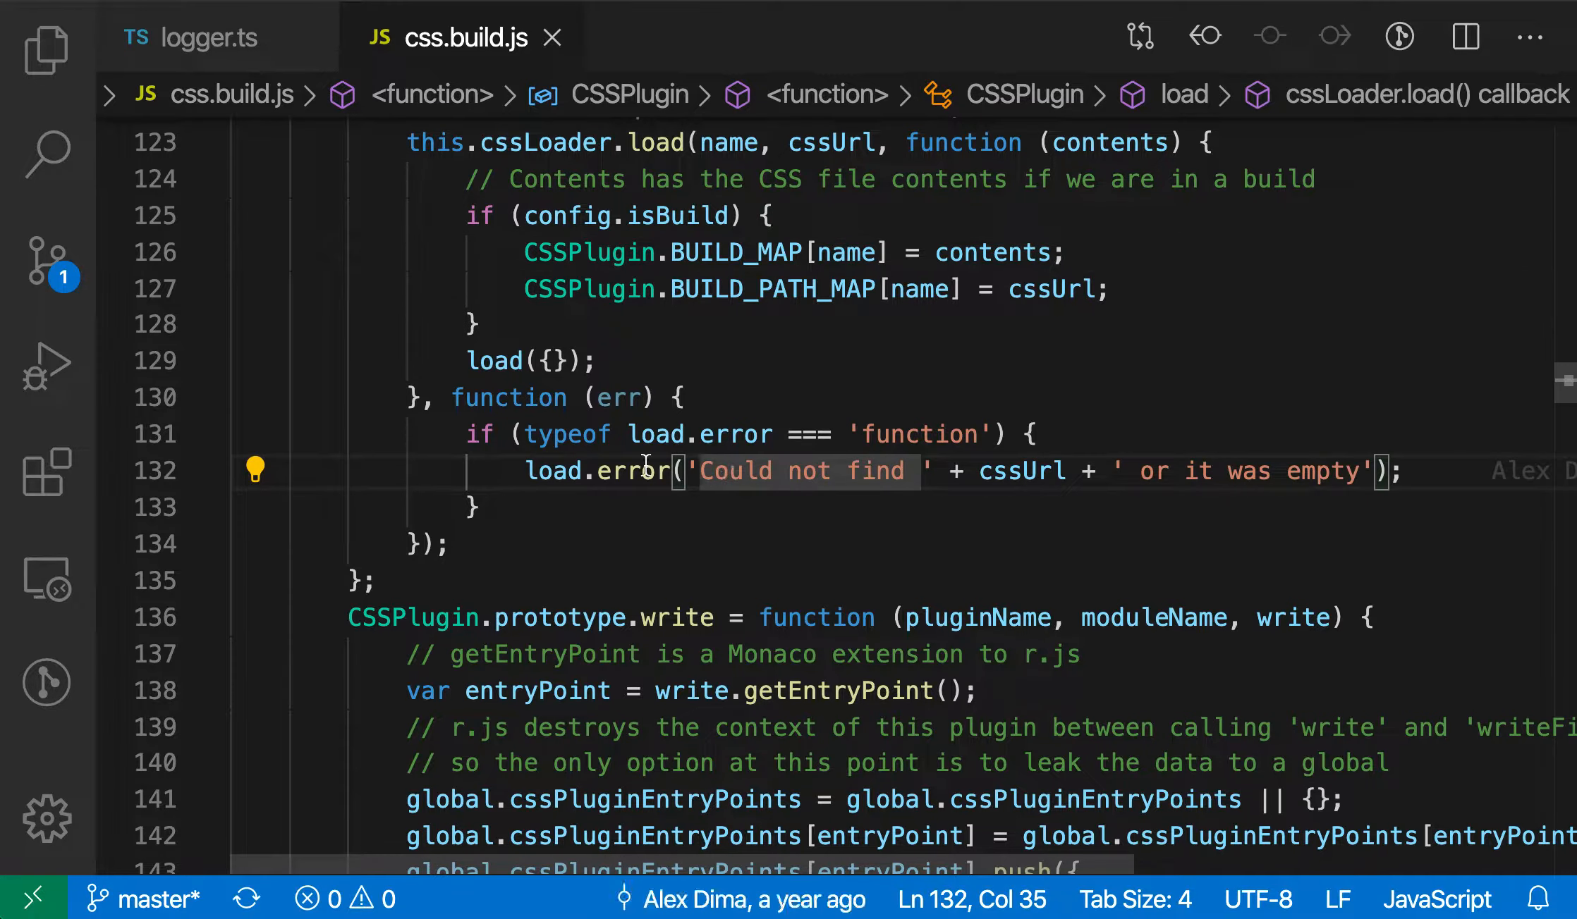
pyautogui.moveTo(271, 426)
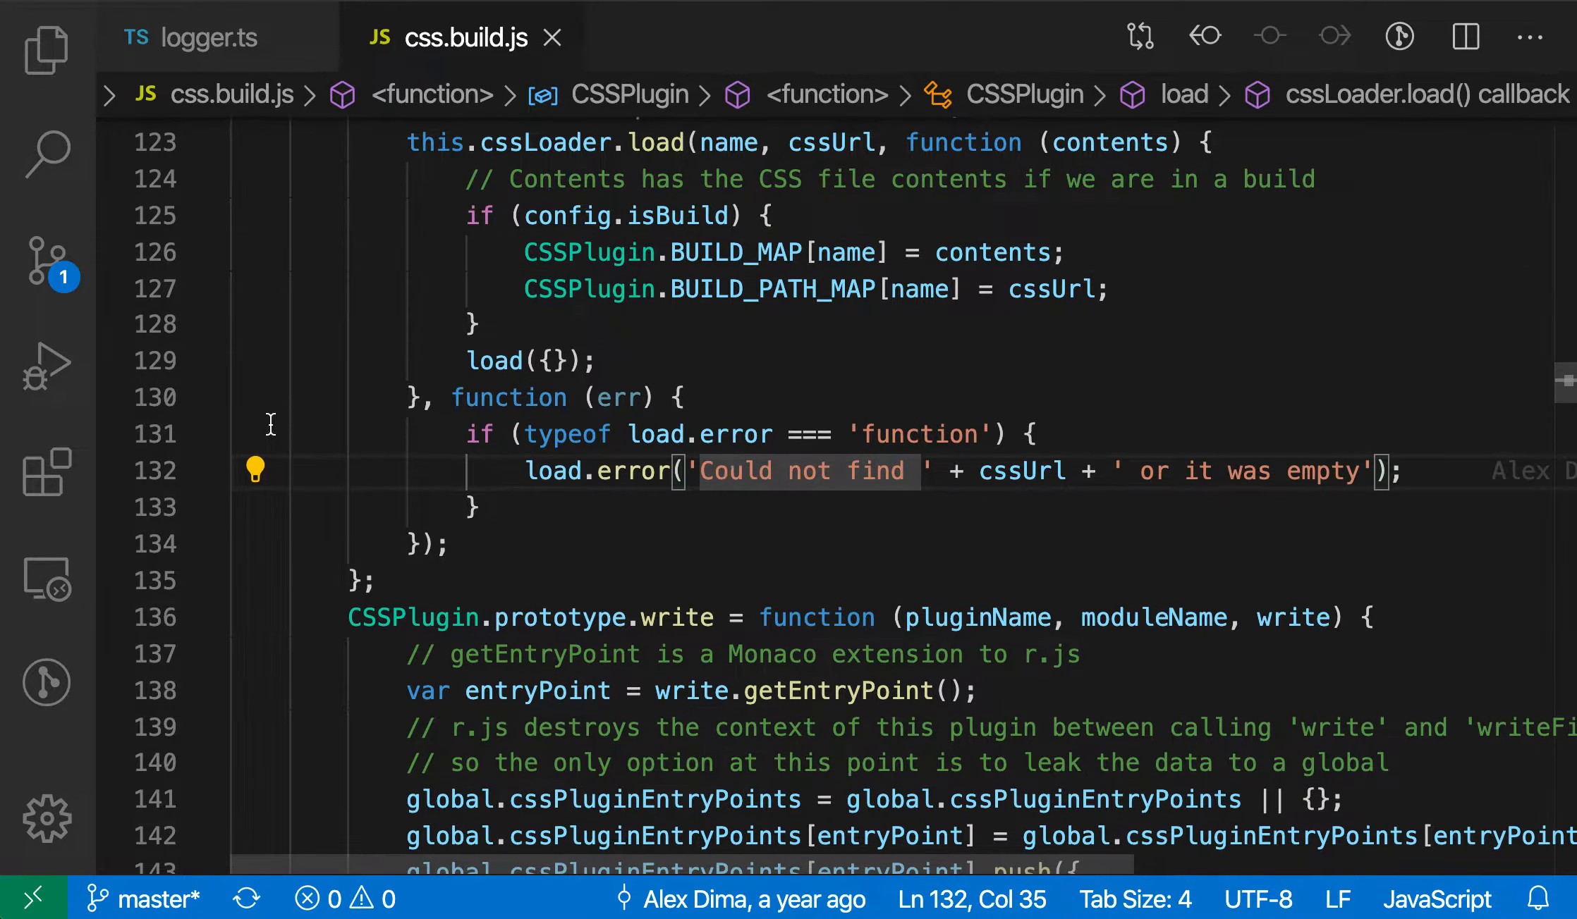
# Convert the 'Could not find … or it was empty' message on line 132 to a template string with ${cssUrl}.
pyautogui.click(255, 471)
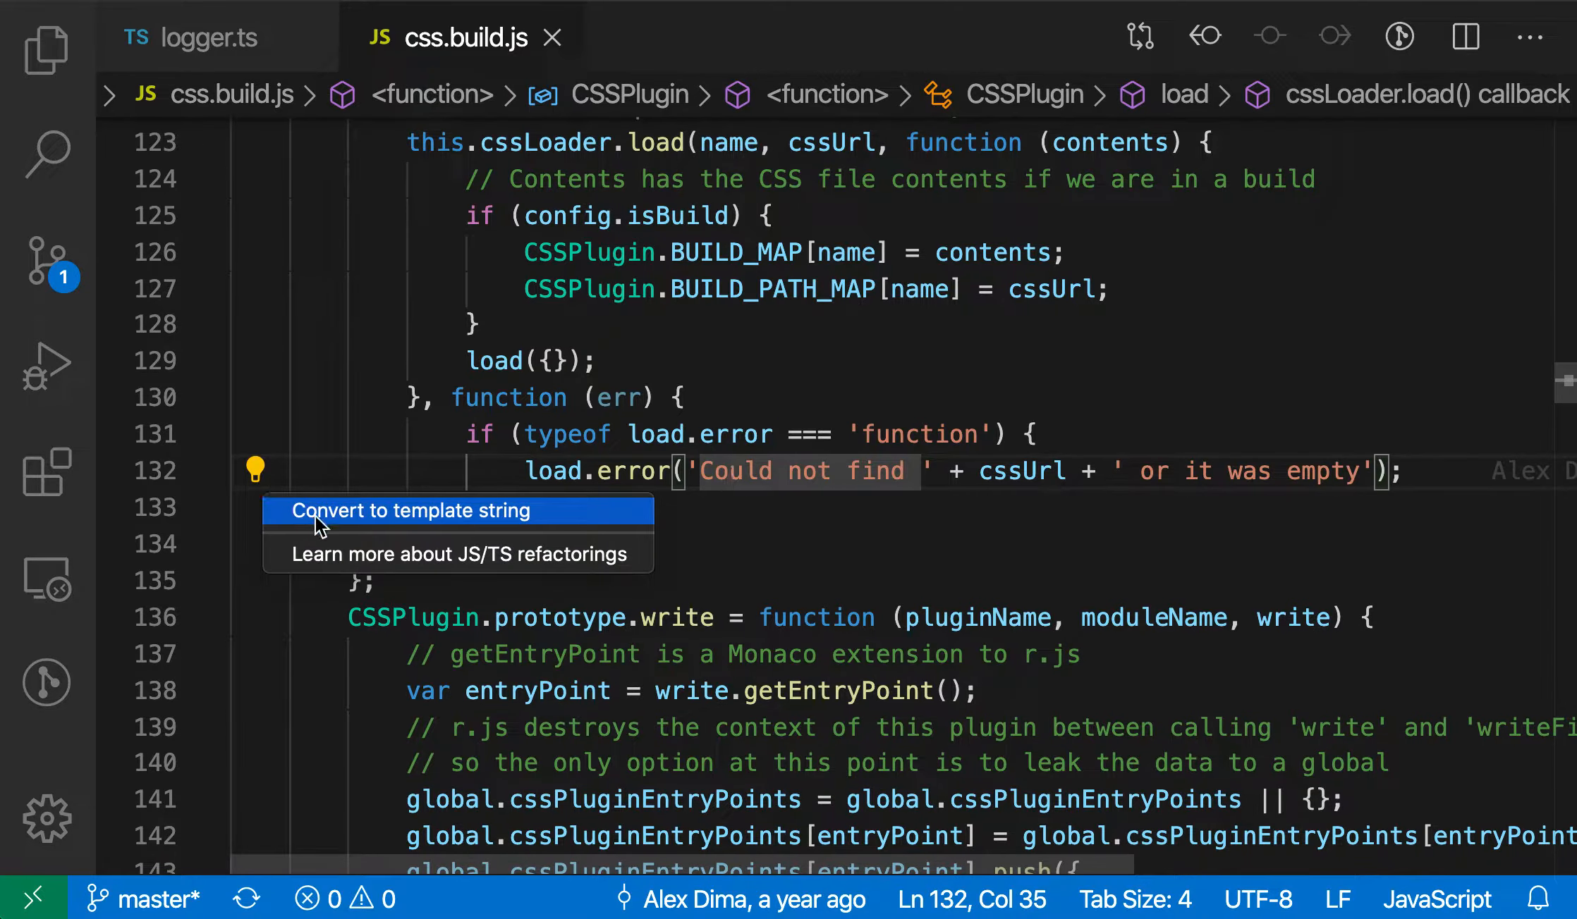
pyautogui.click(412, 512)
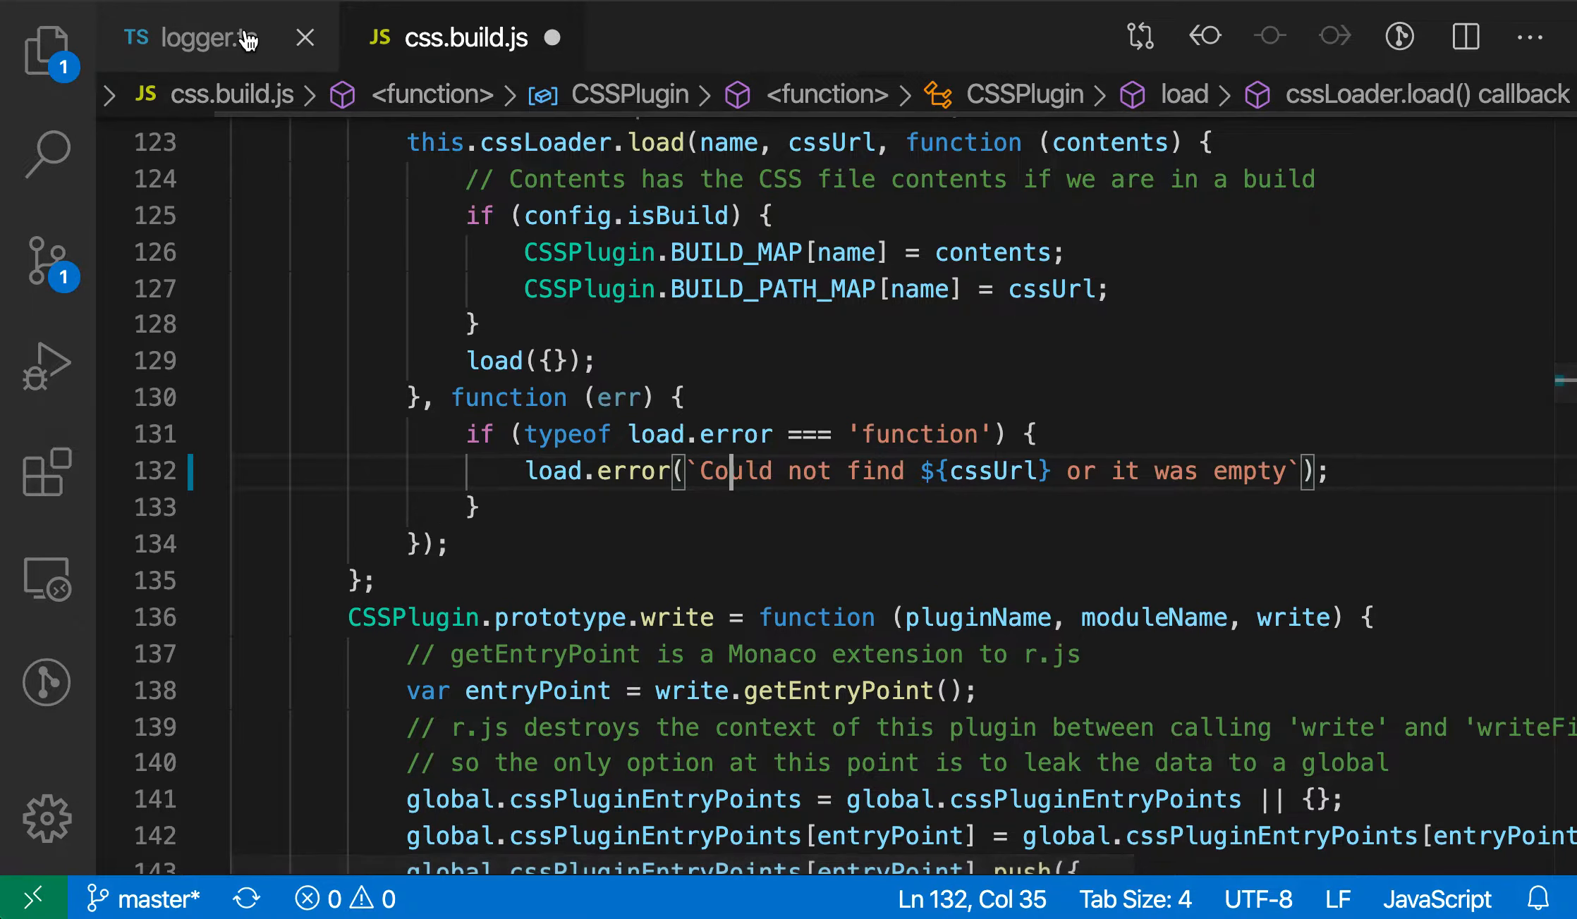
# In logger.ts, convert the concatenated timestamp returned by now() on line 44 to a template string.
pyautogui.click(204, 38)
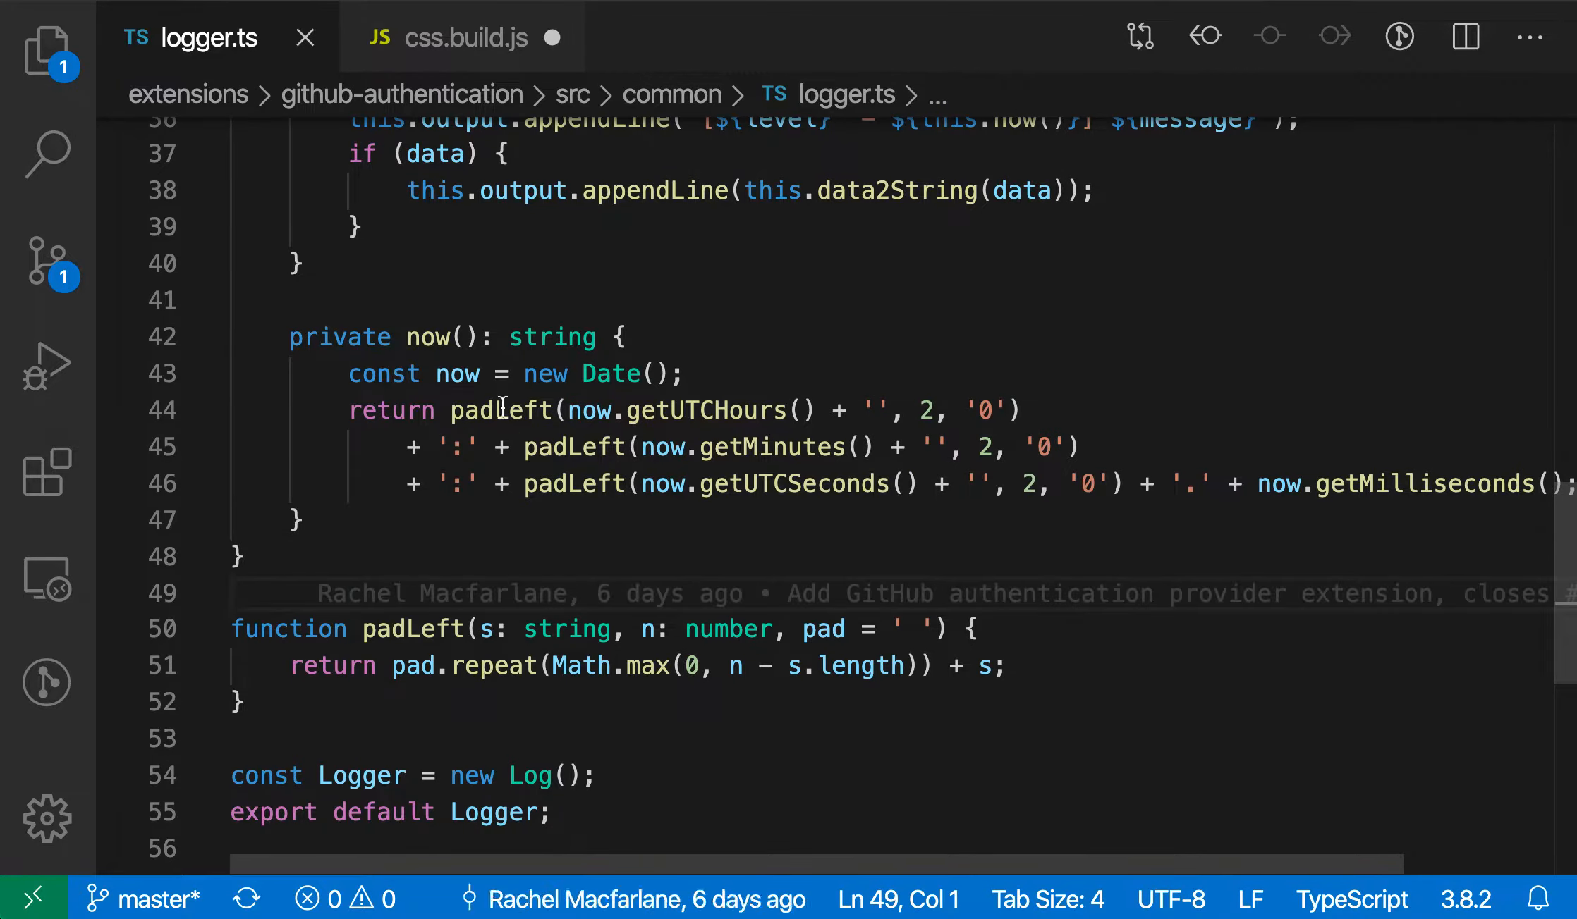
pyautogui.click(455, 447)
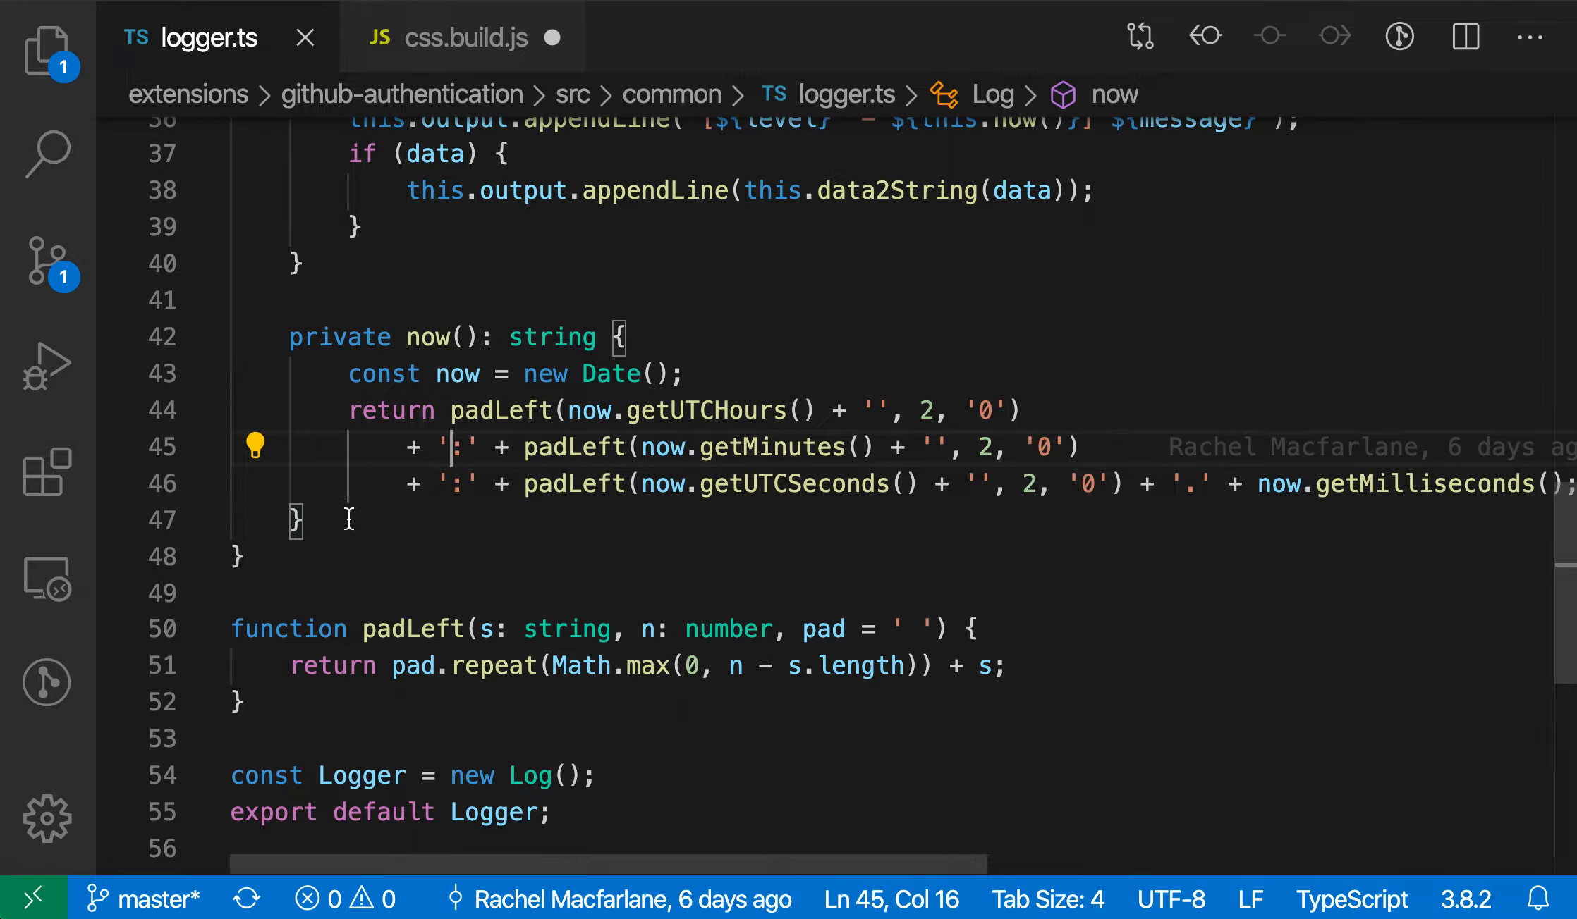
pyautogui.click(256, 445)
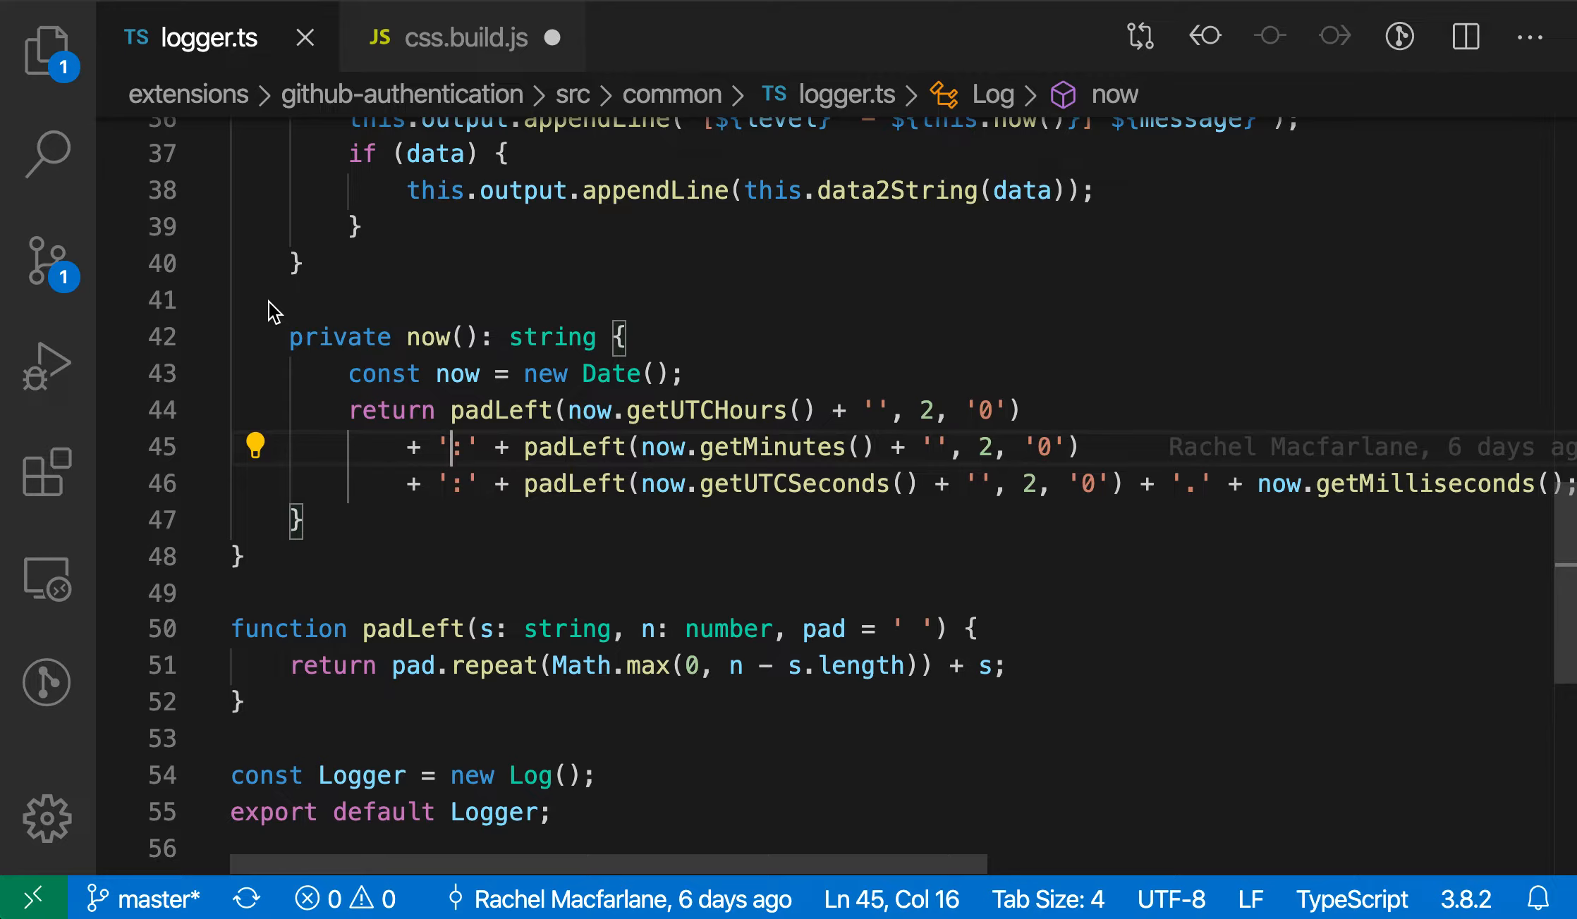
pyautogui.click(256, 447)
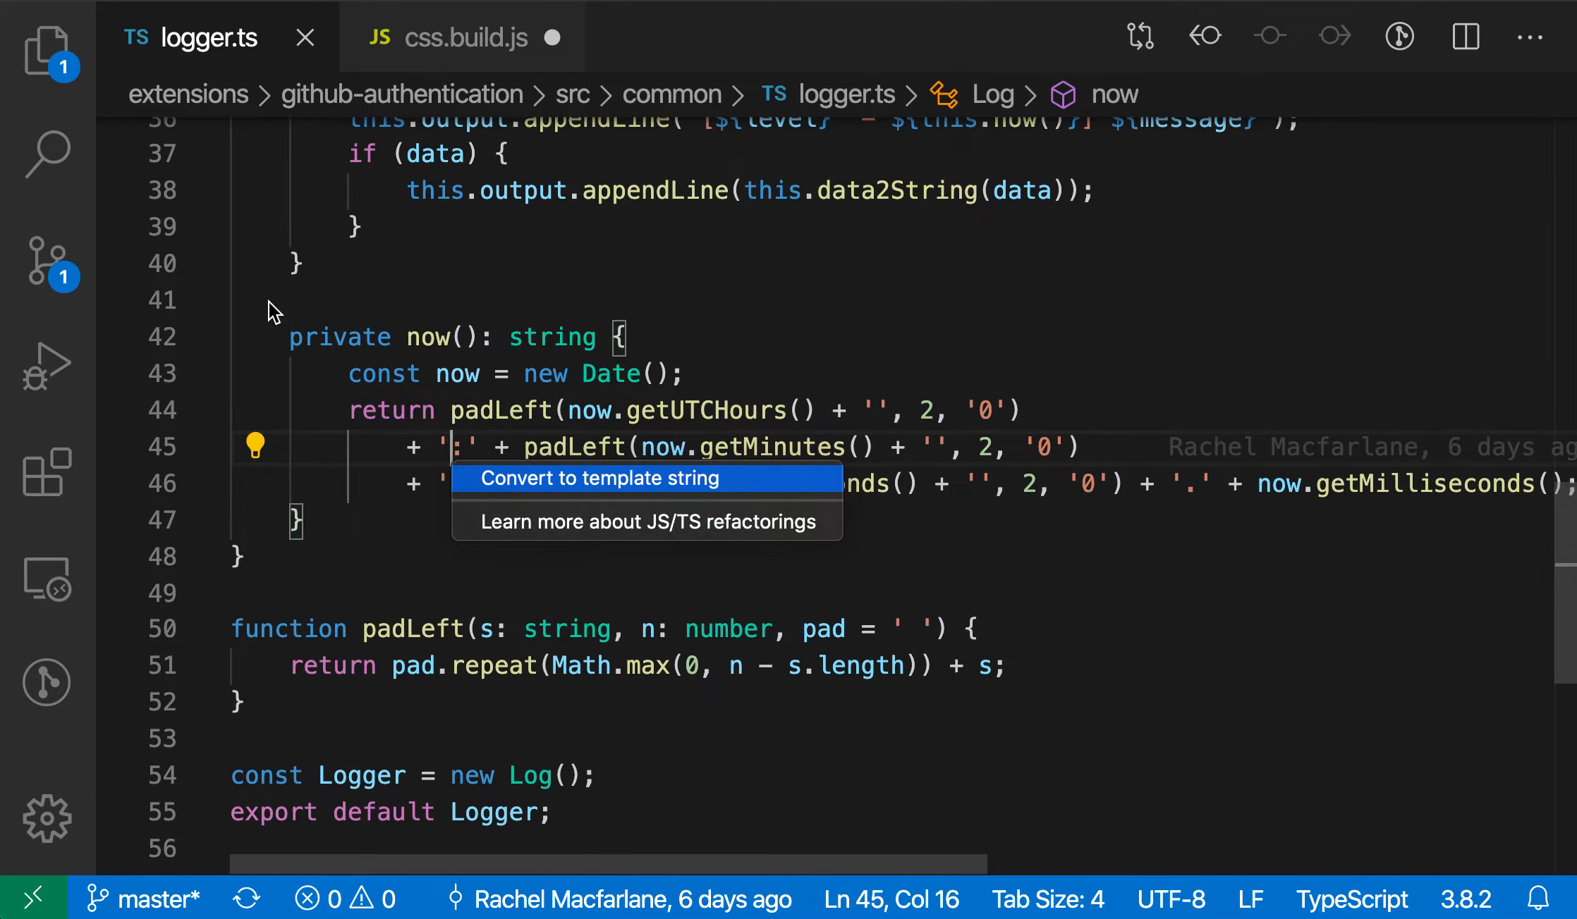
pyautogui.click(601, 479)
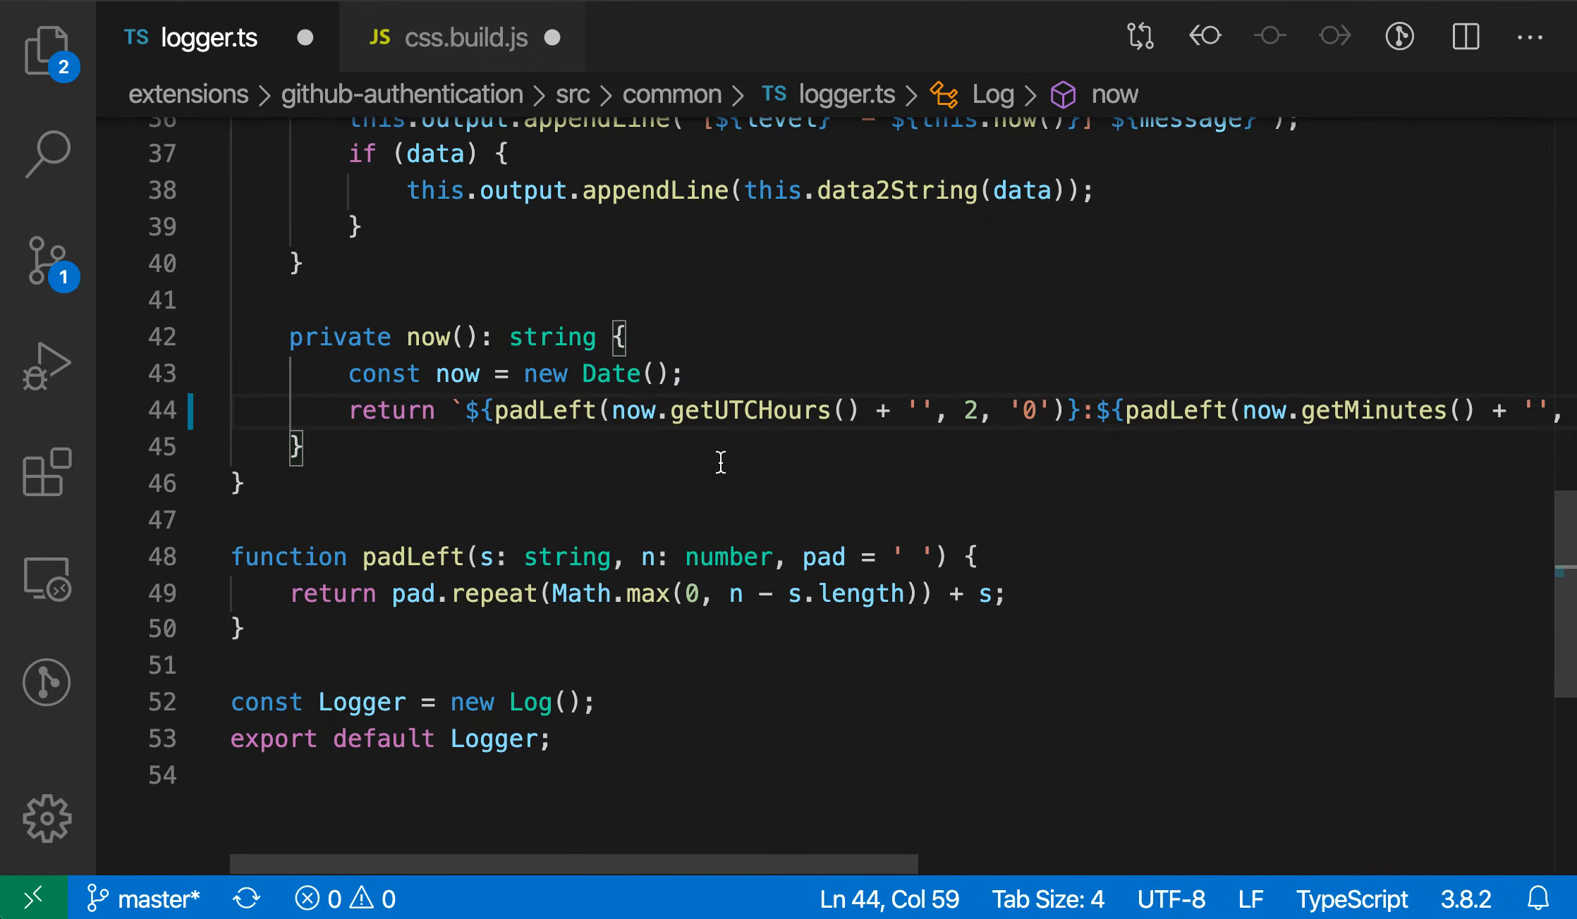